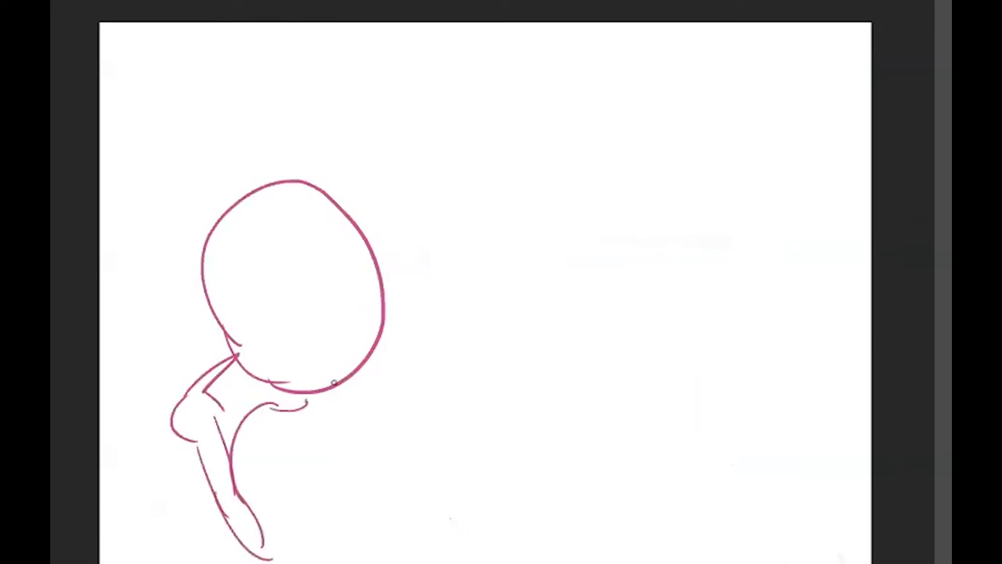
# Step: Draw the figure's curving body below the round pink head
pyautogui.moveTo(364, 376); pyautogui.dragTo(486, 532)
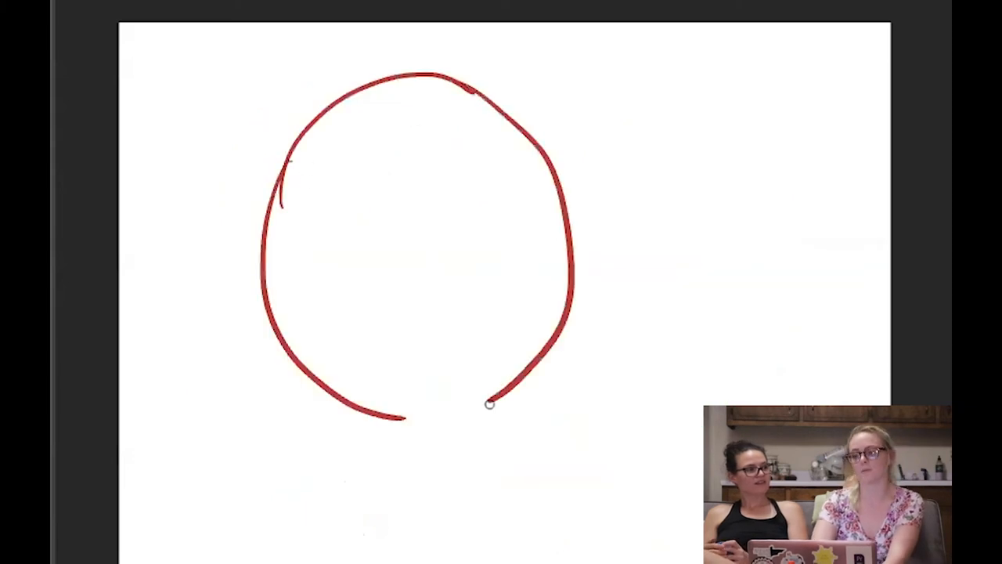
# Step: Finish the red circle's outline before replacing it with the teal house
pyautogui.moveTo(485, 404); pyautogui.dragTo(564, 485)
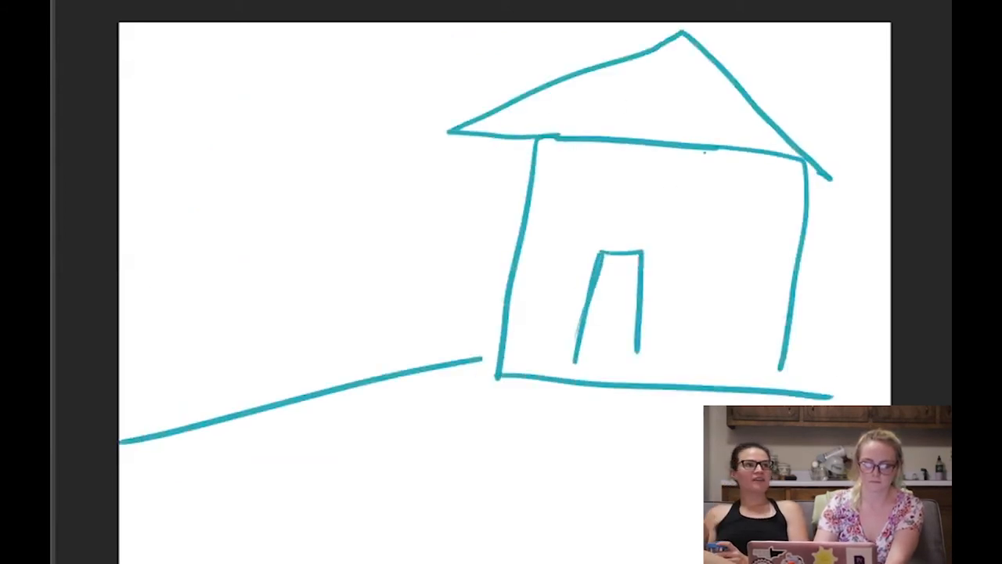
# Step: Add final strokes to the teal house, then draw the red figure's head and outstretched arms
pyautogui.moveTo(259, 227); pyautogui.dragTo(275, 400)
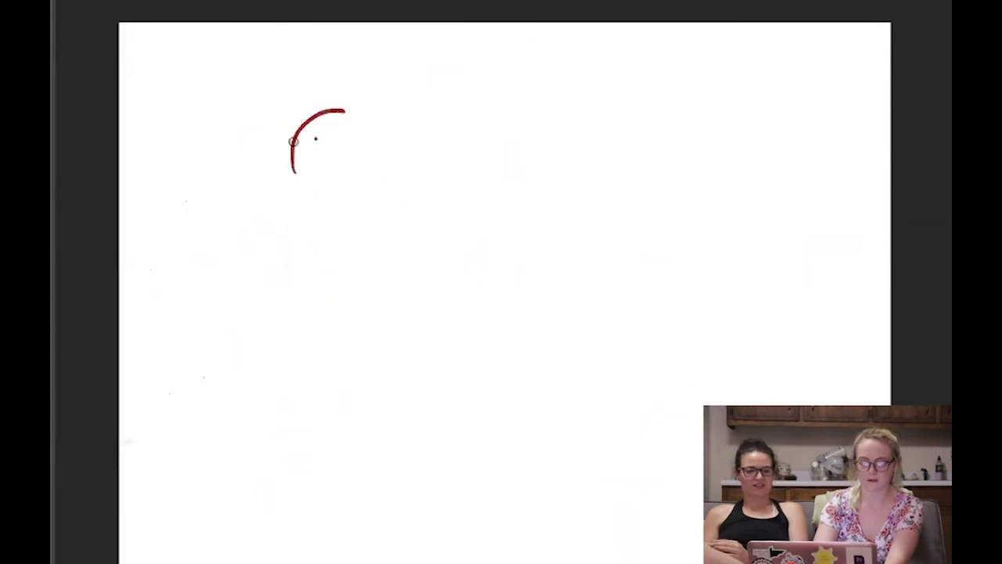
pyautogui.moveTo(290, 141); pyautogui.dragTo(400, 306)
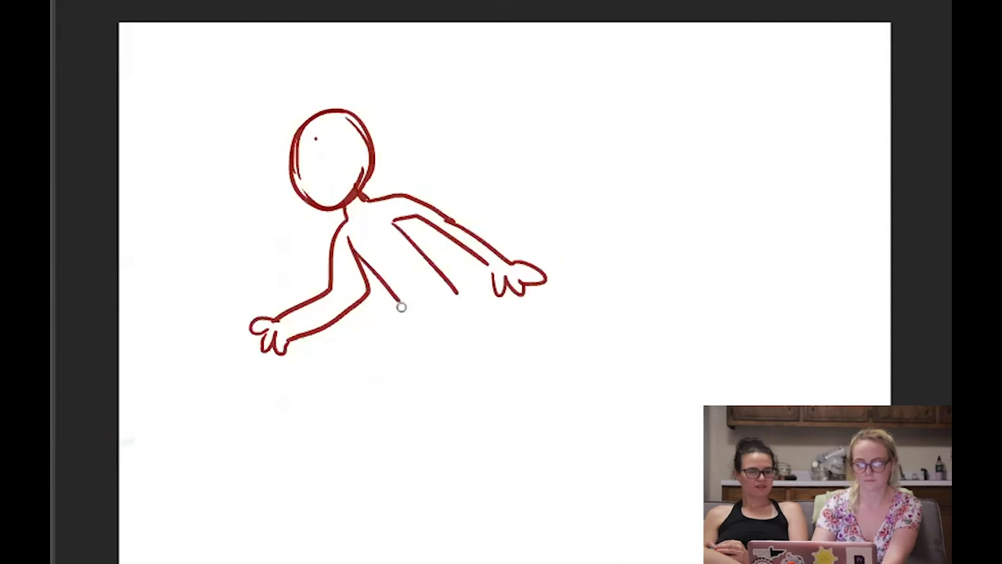